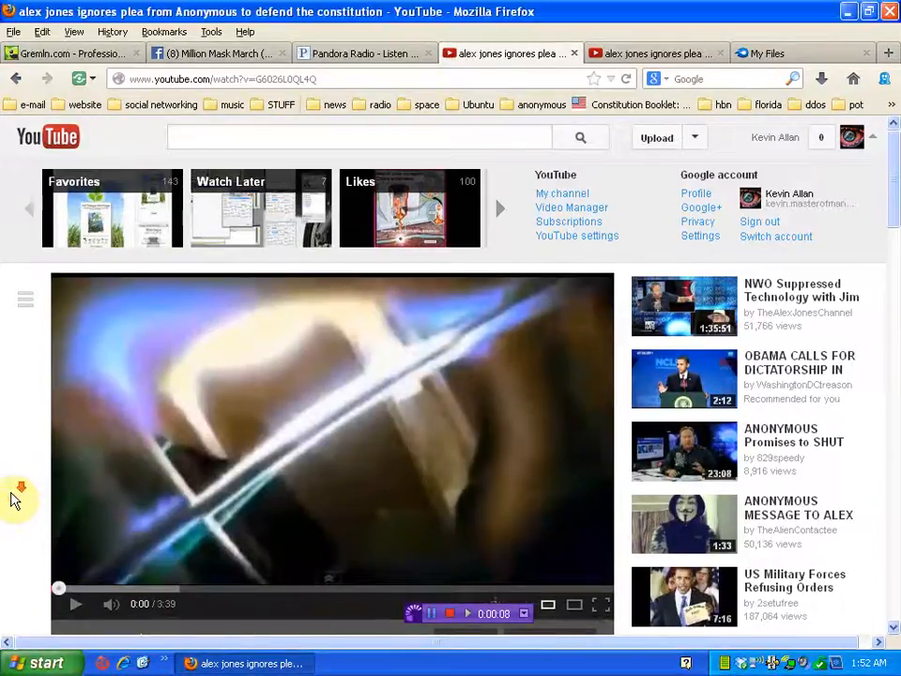
Scroll the YouTube watch page down to the video's title, channel details and description.
scroll("down", 3)
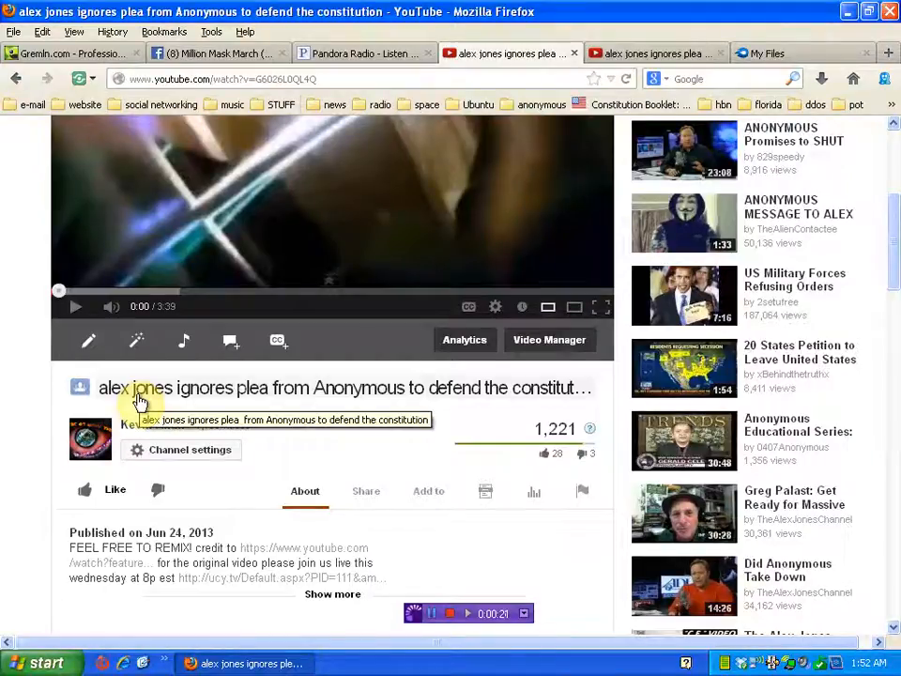
mouse_move(8, 472)
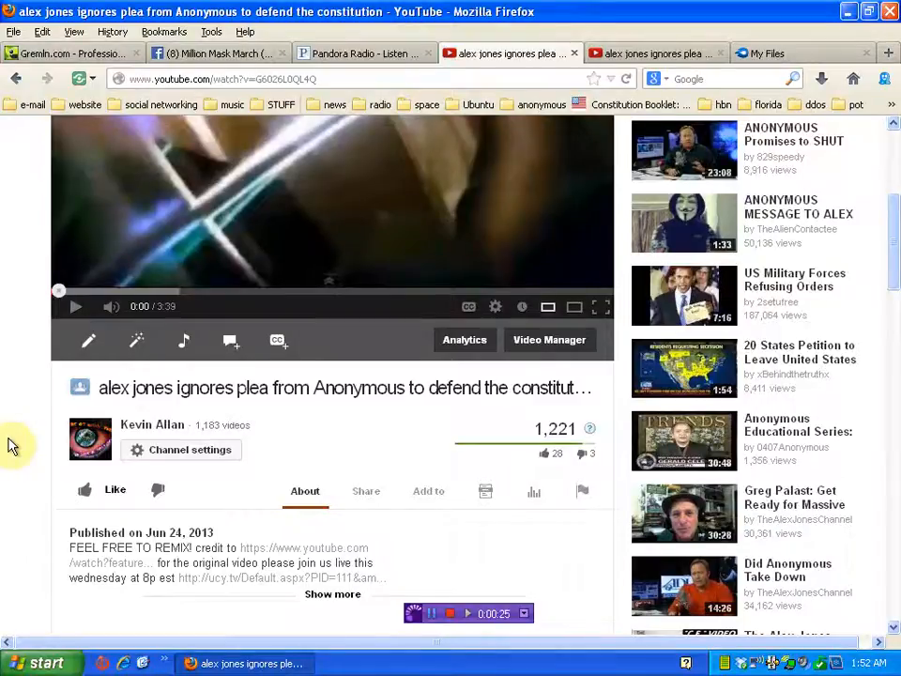
scroll("down", 3)
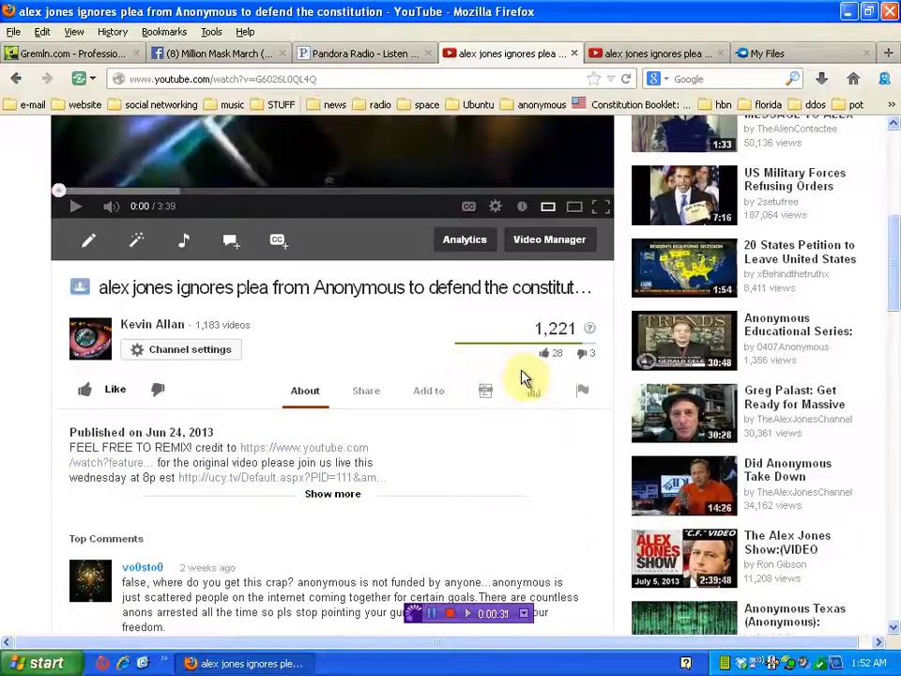
mouse_move(28, 457)
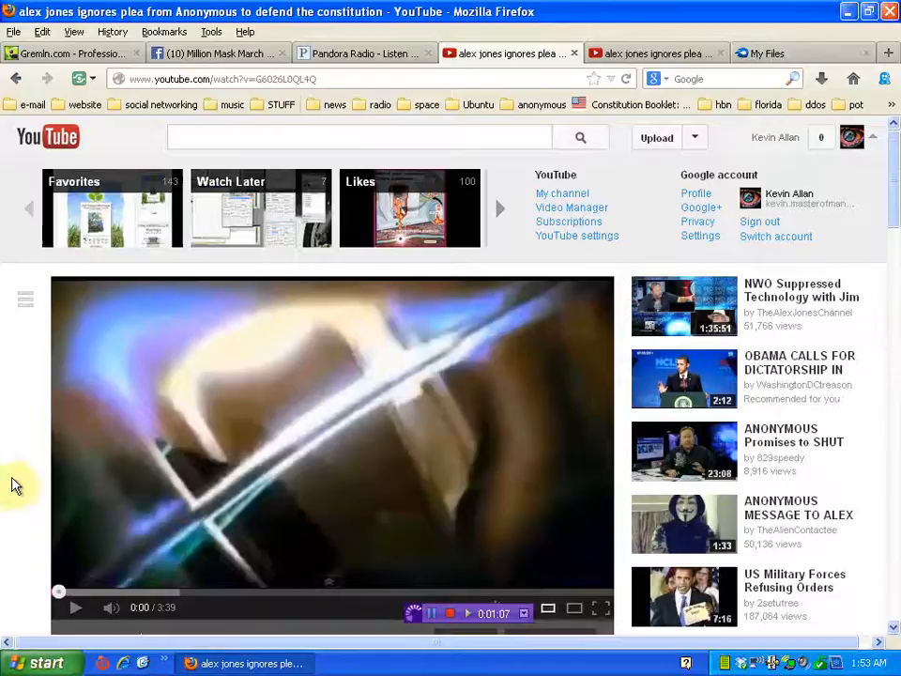
scroll("down", 3)
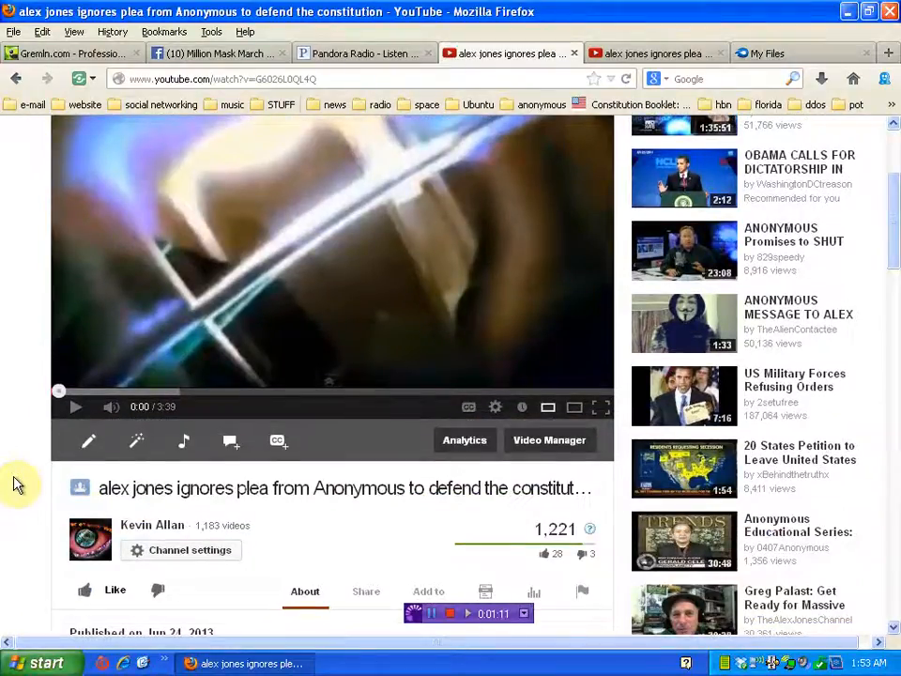
mouse_move(447, 554)
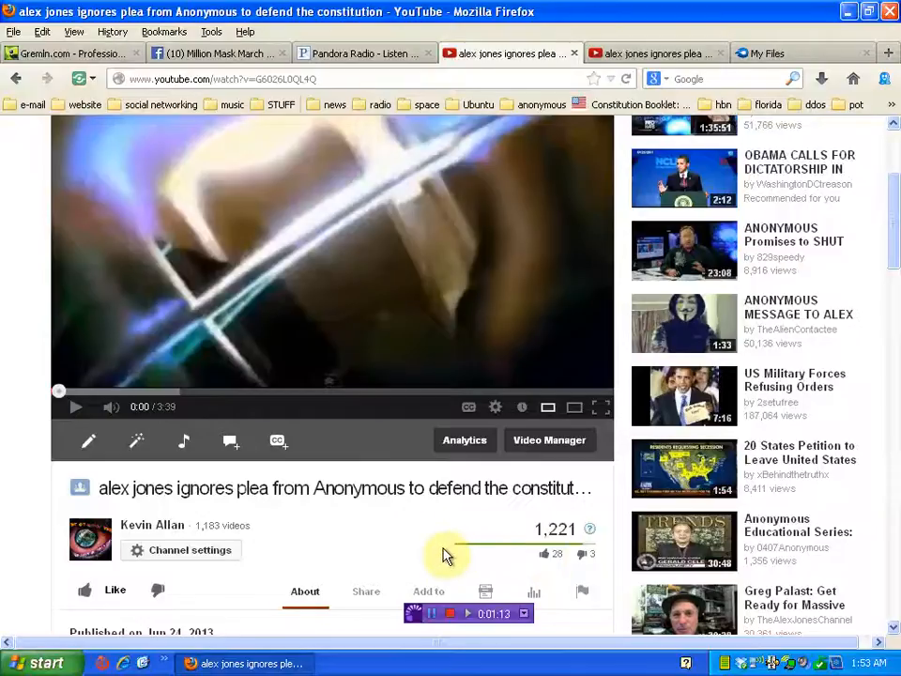
scroll("down", 3)
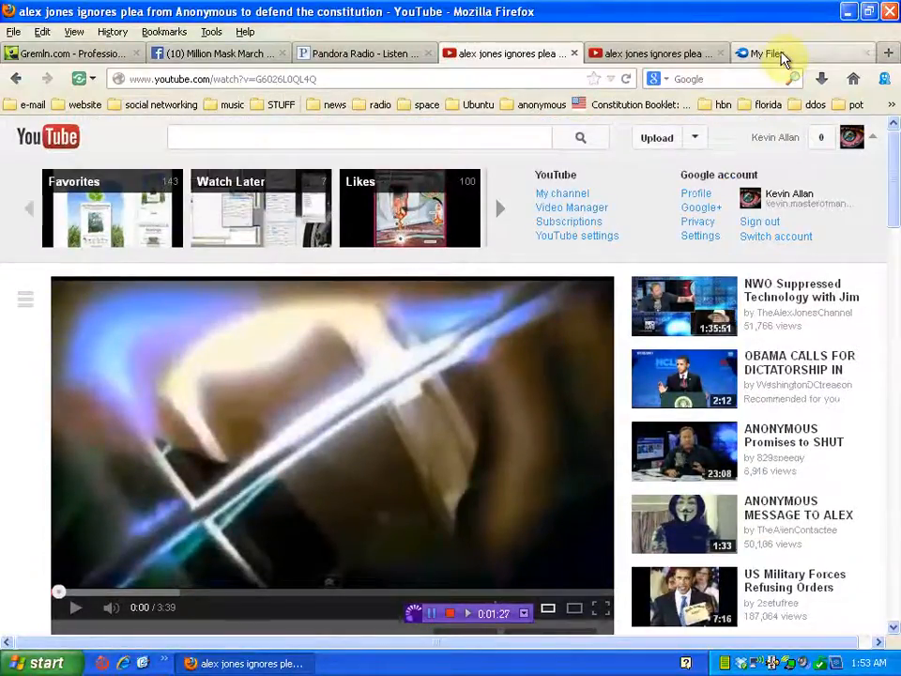
Check the uploaded file in file storage, then return to the video page showing the 'Remix this video!' option.
left_click(770, 52)
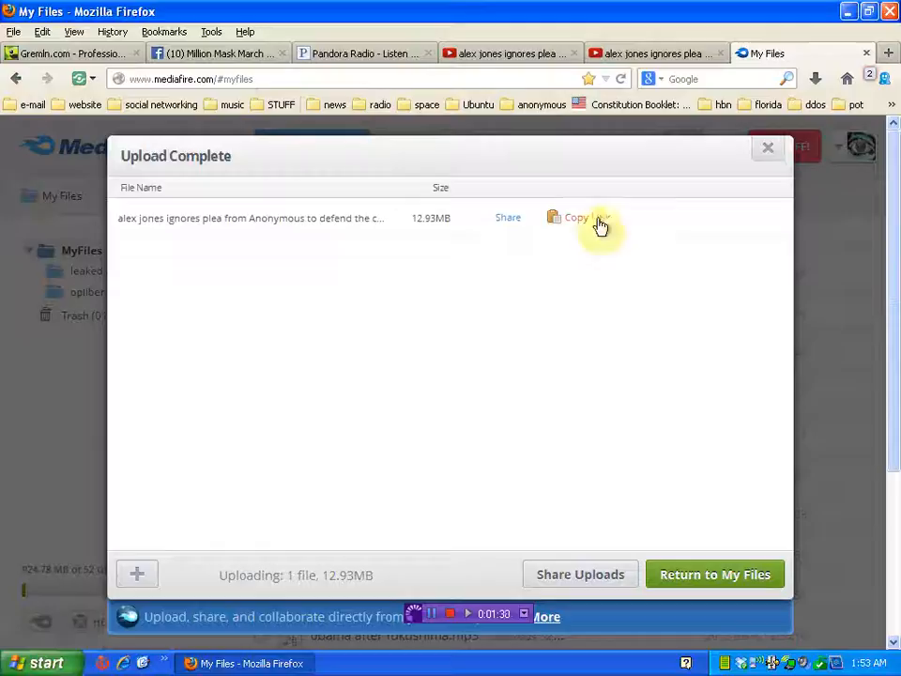
left_click(658, 53)
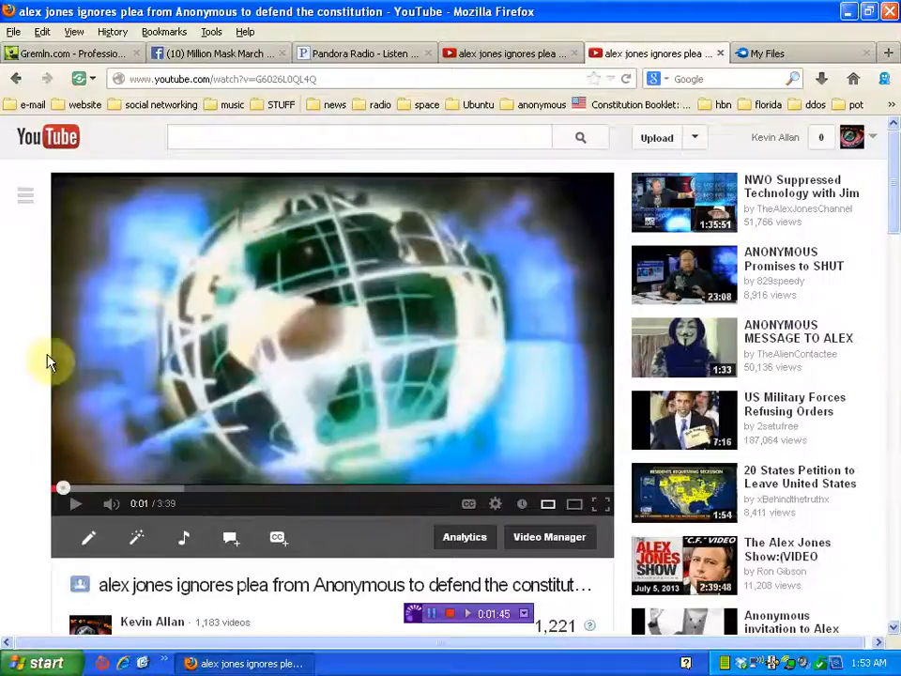
scroll("down", 3)
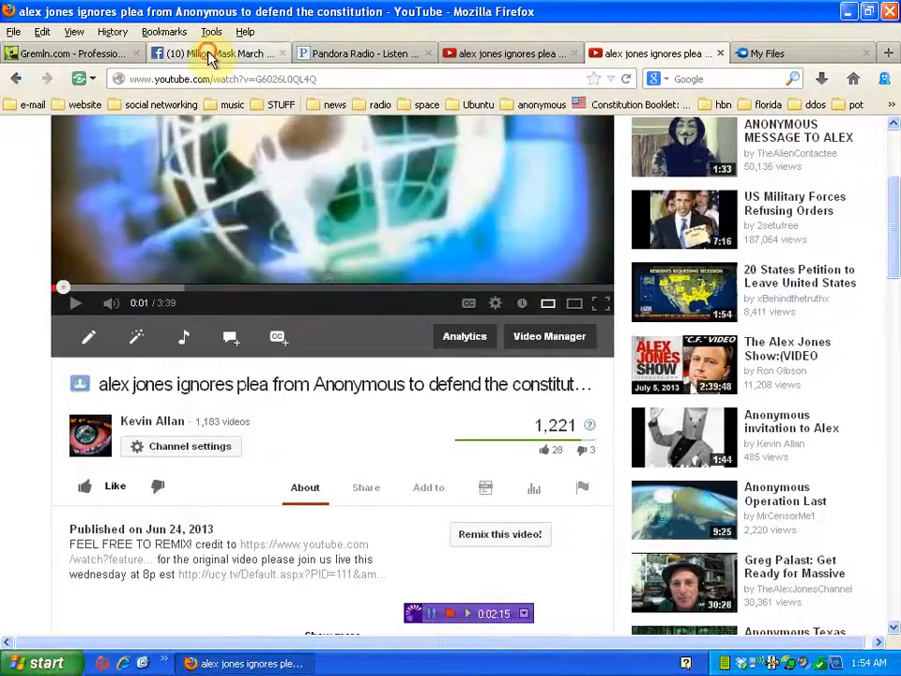
left_click(221, 53)
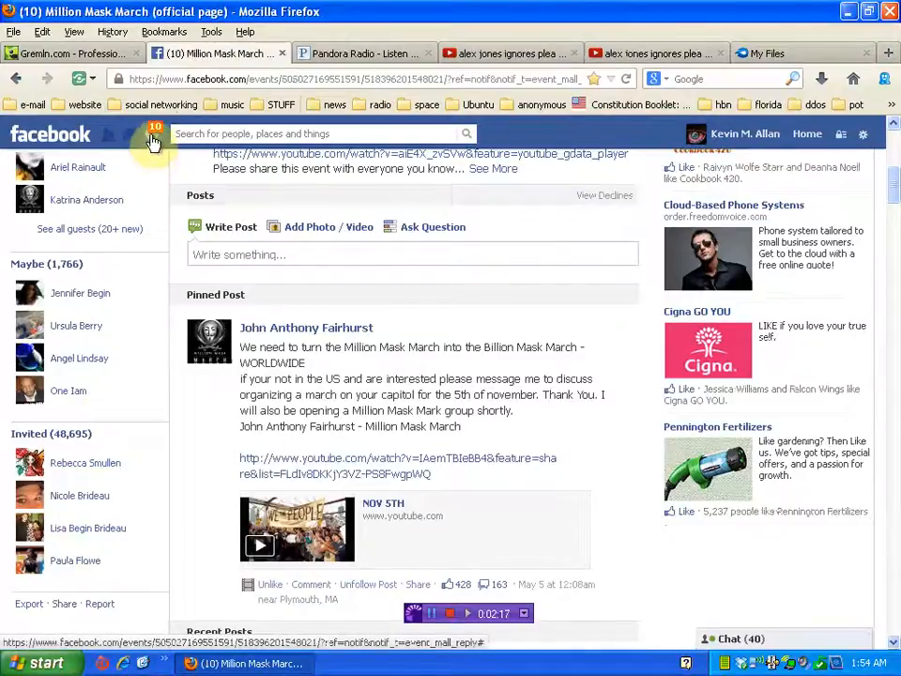
left_click(152, 133)
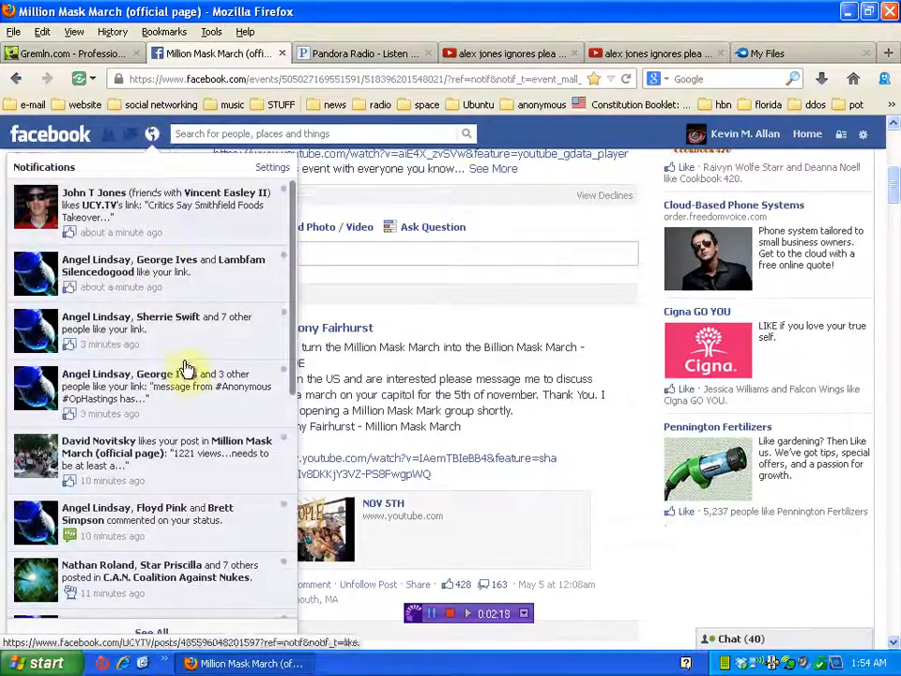
scroll("down", 3)
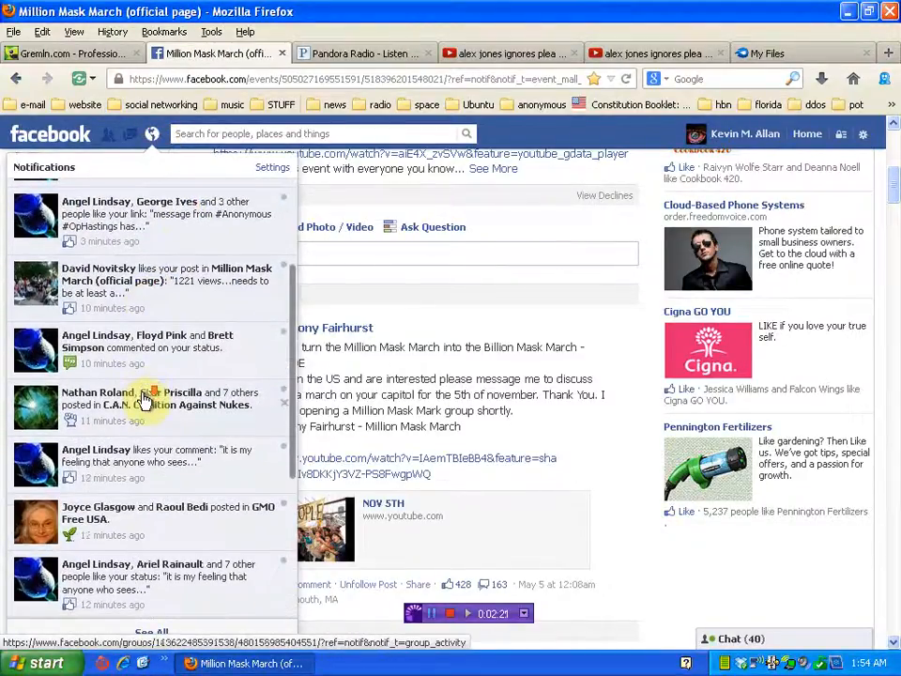
scroll("down", 3)
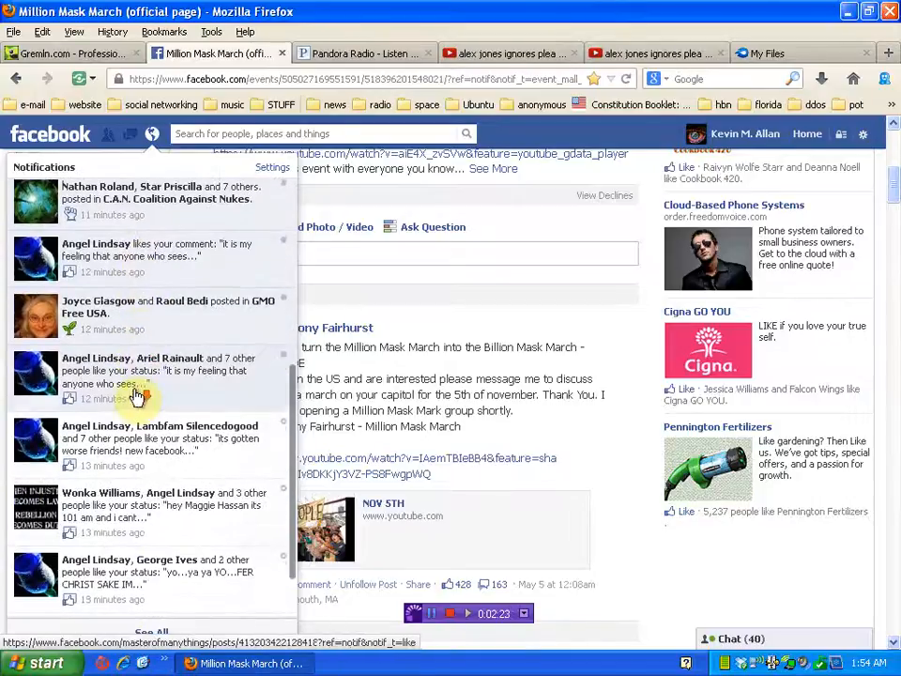
scroll("down", 3)
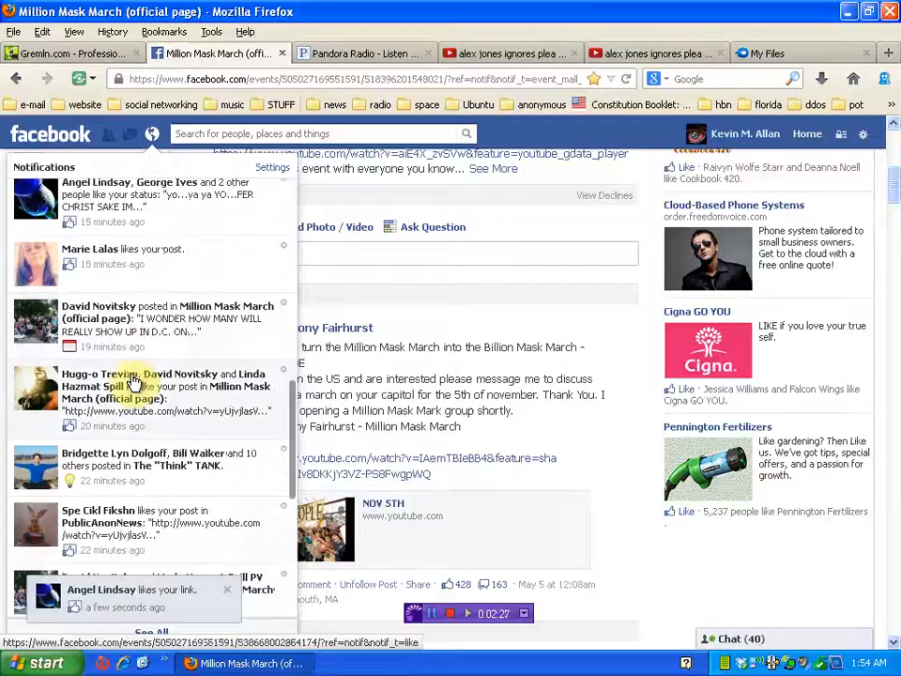
scroll("down", 3)
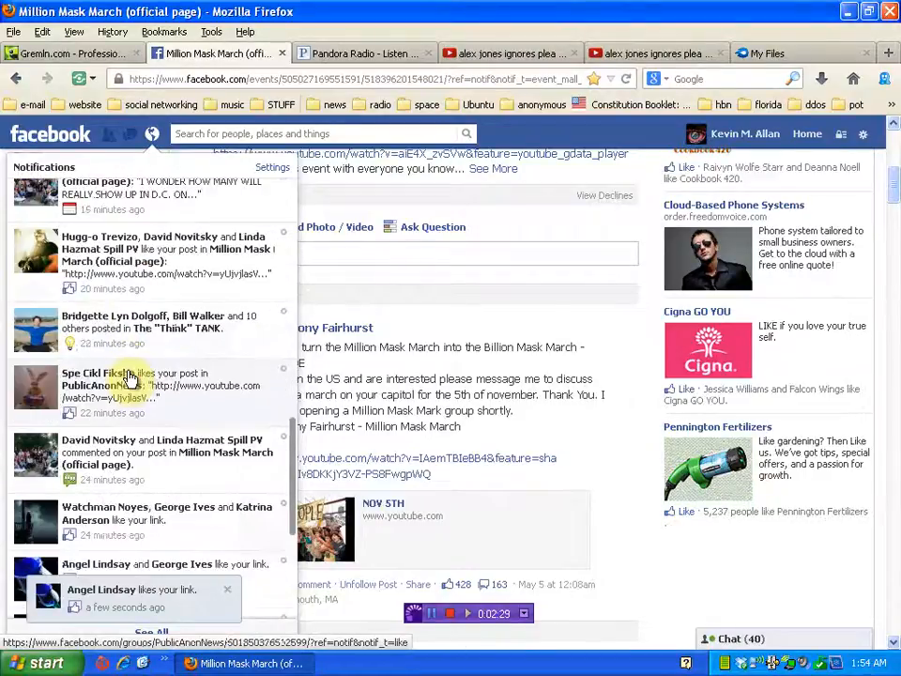
scroll("down", 3)
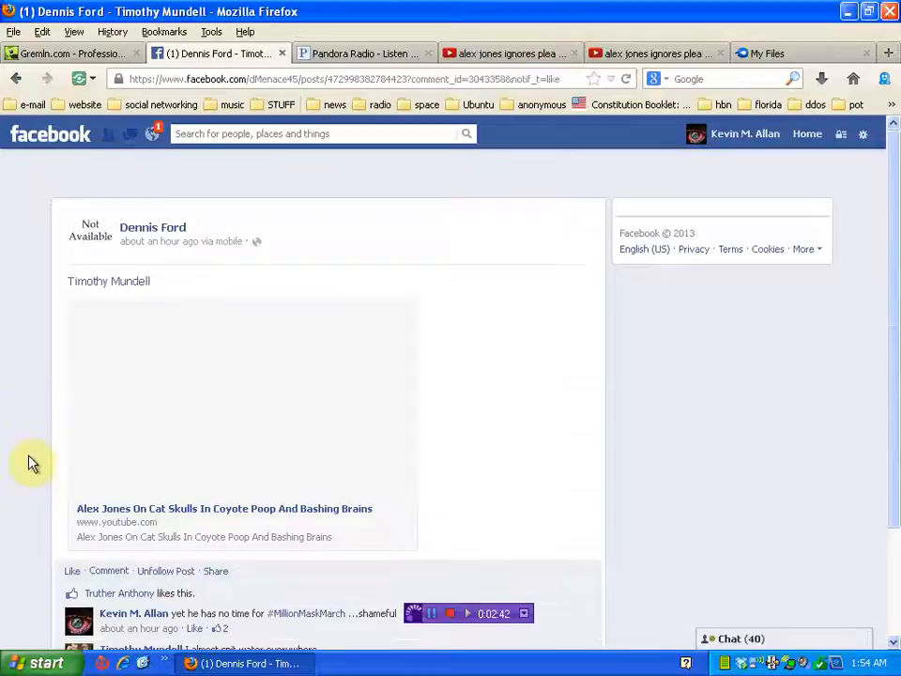
Play the shared Alex Jones clip past one minute, then return to the uploaded YouTube video page.
left_click(242, 394)
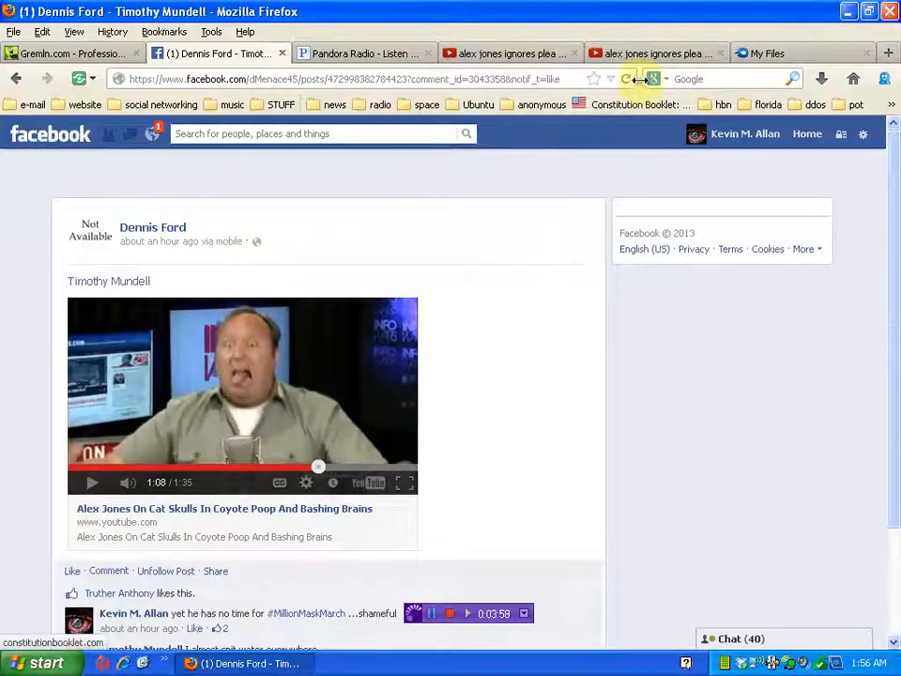
left_click(654, 53)
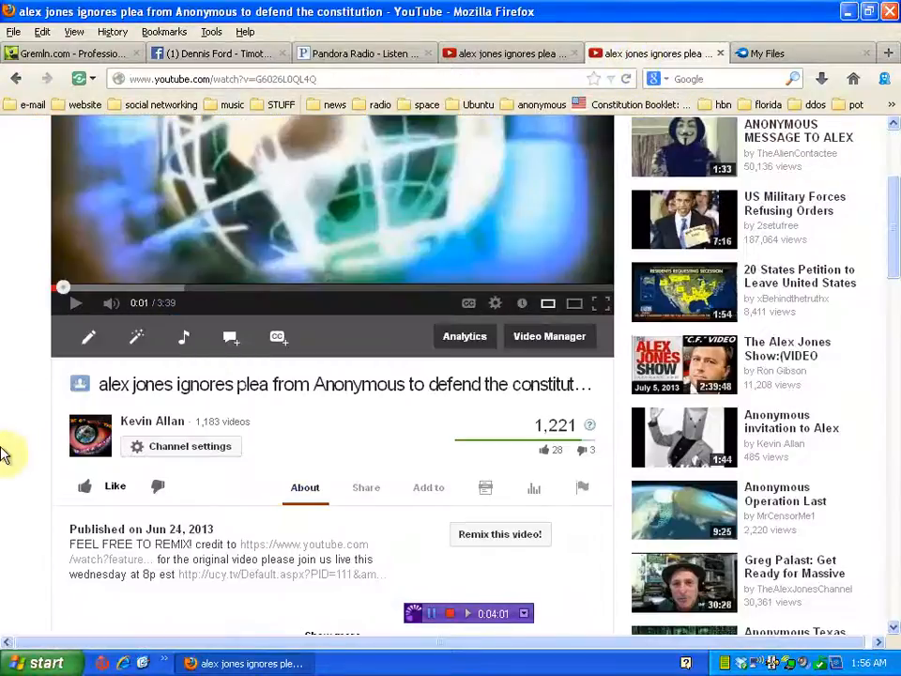